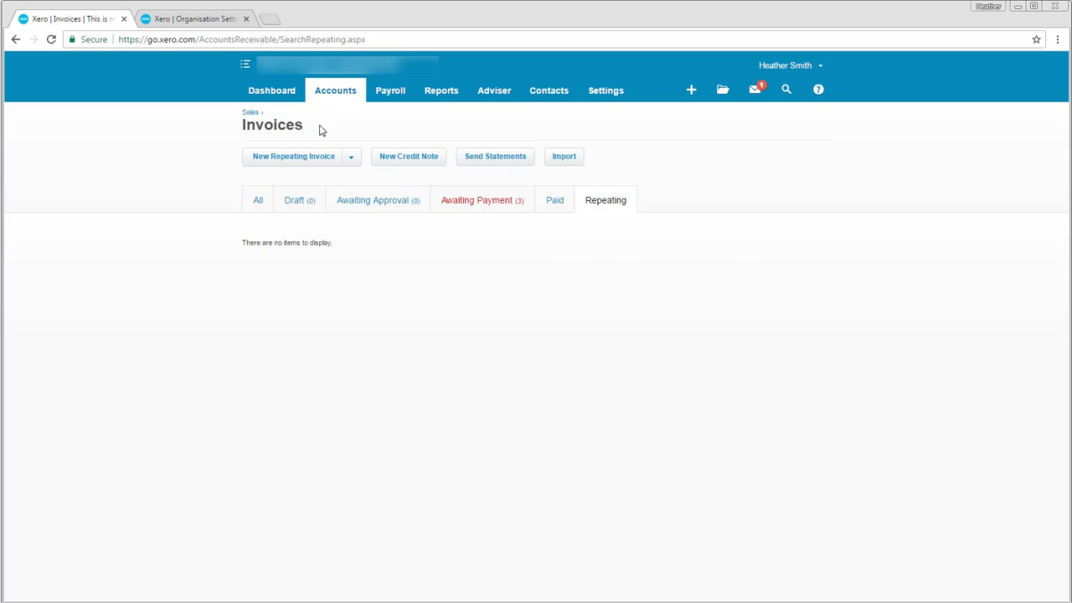
mouse_move(250, 113)
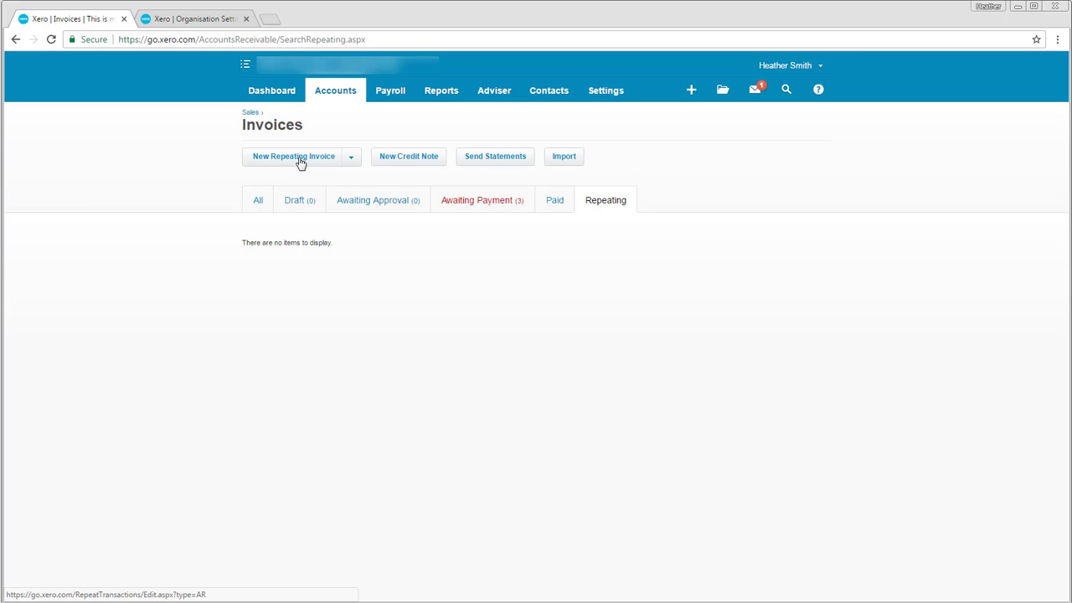
- Open a blank New Repeating Invoice form from the empty repeating invoices list
left_click(293, 155)
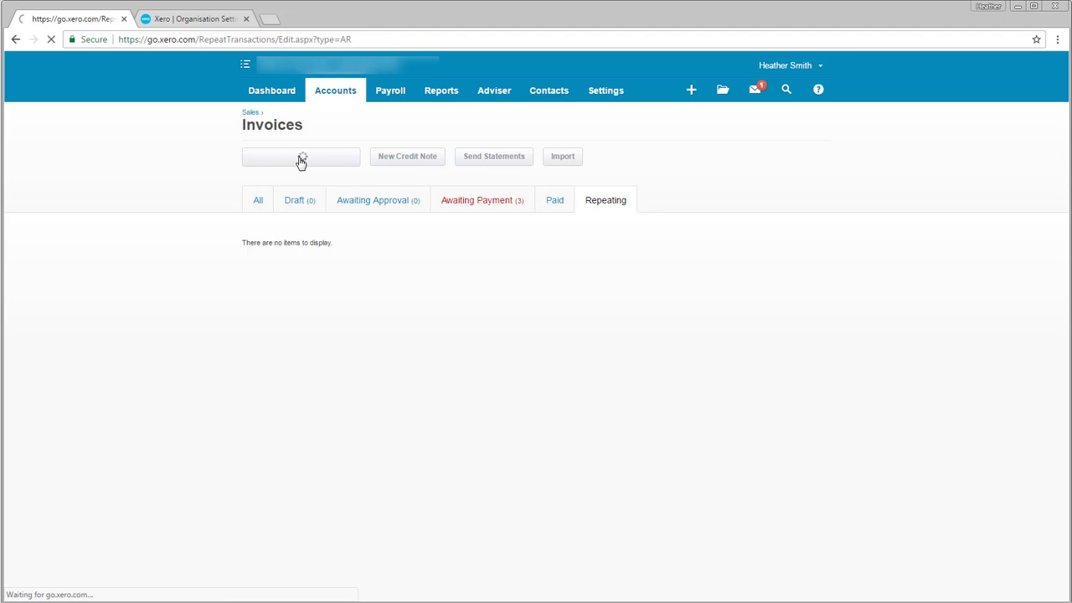
left_click(301, 156)
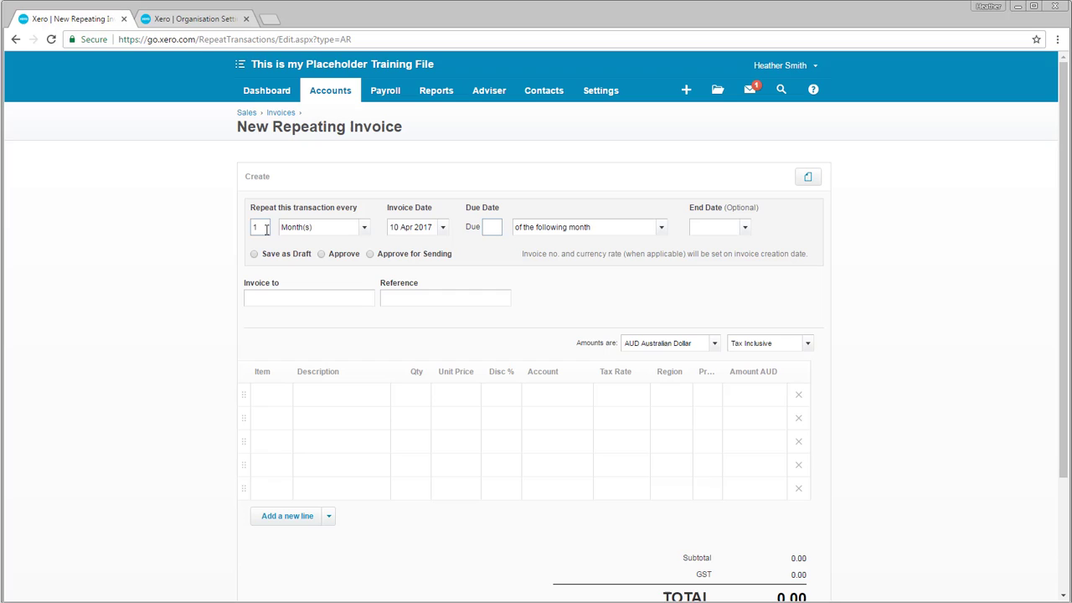
- Set the invoice start date to 1 Jan 2016 and dismiss the past-date notice
double_click(415, 226)
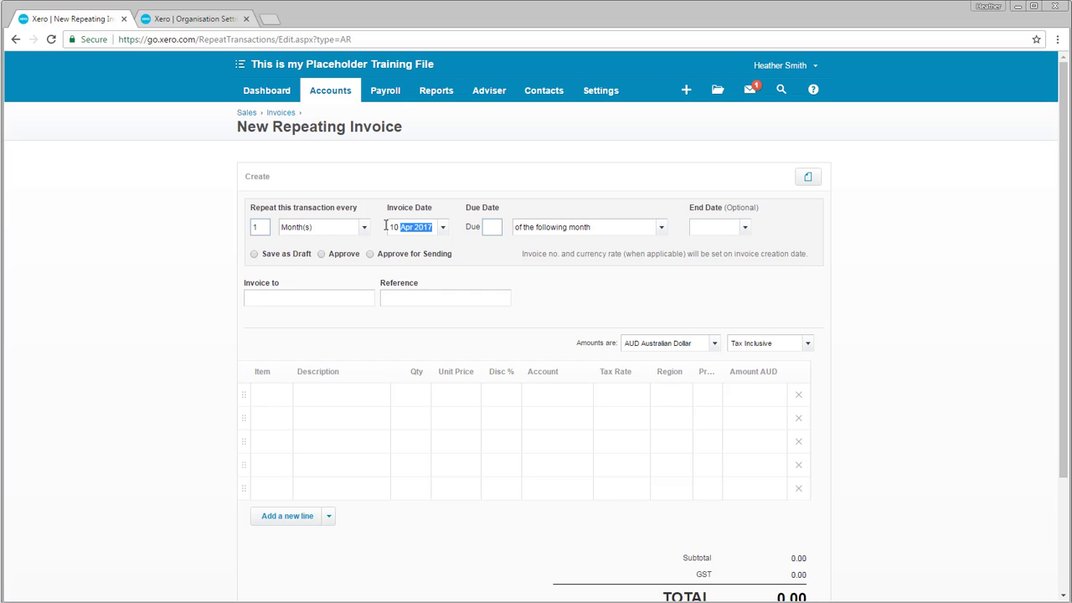
type("1")
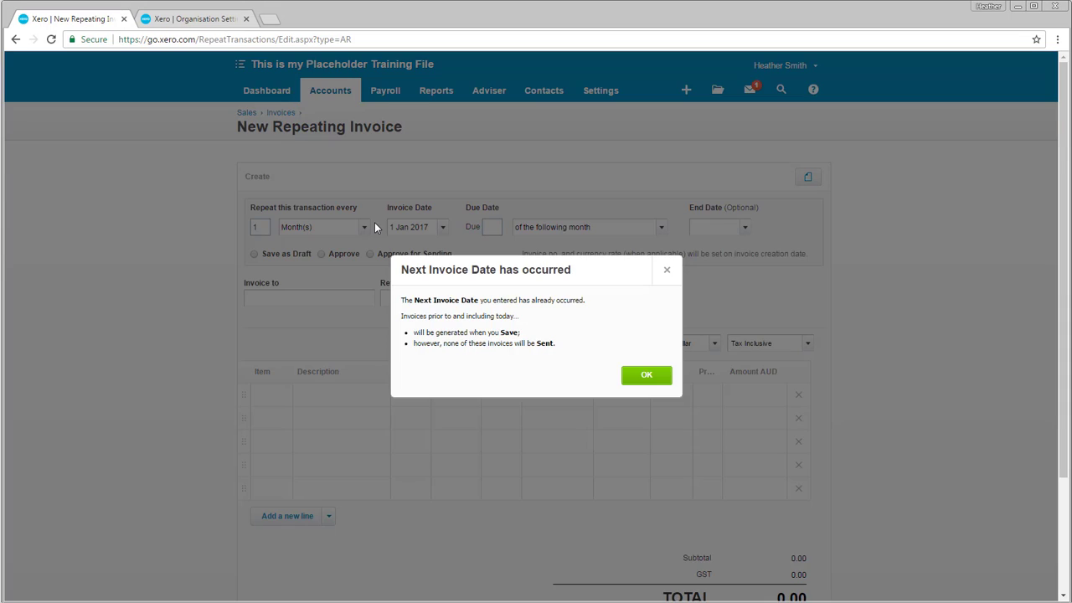
left_click(645, 374)
type("6")
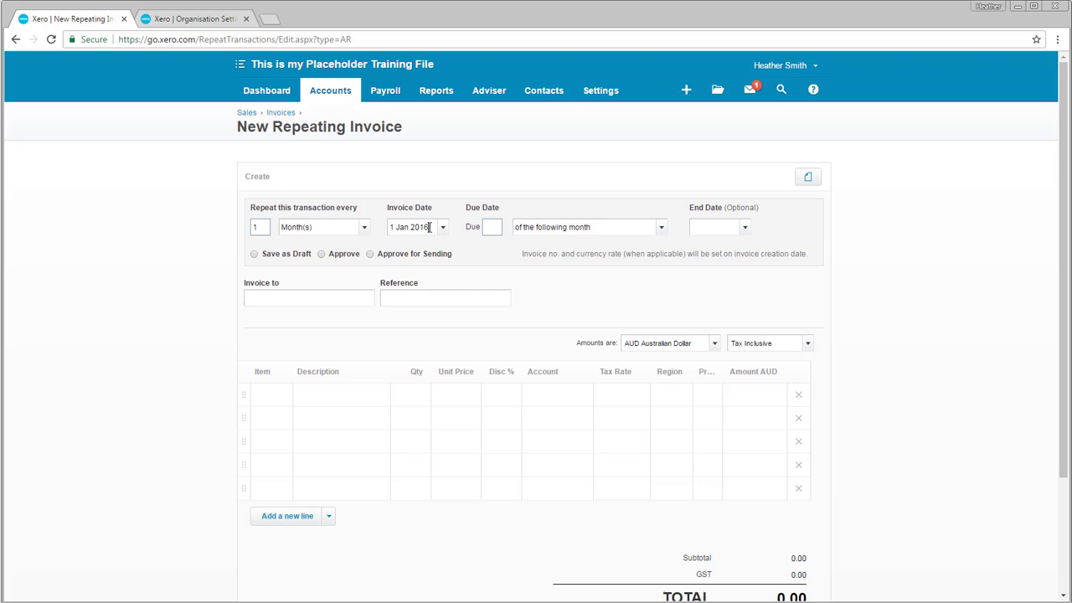
mouse_move(647, 375)
type("1")
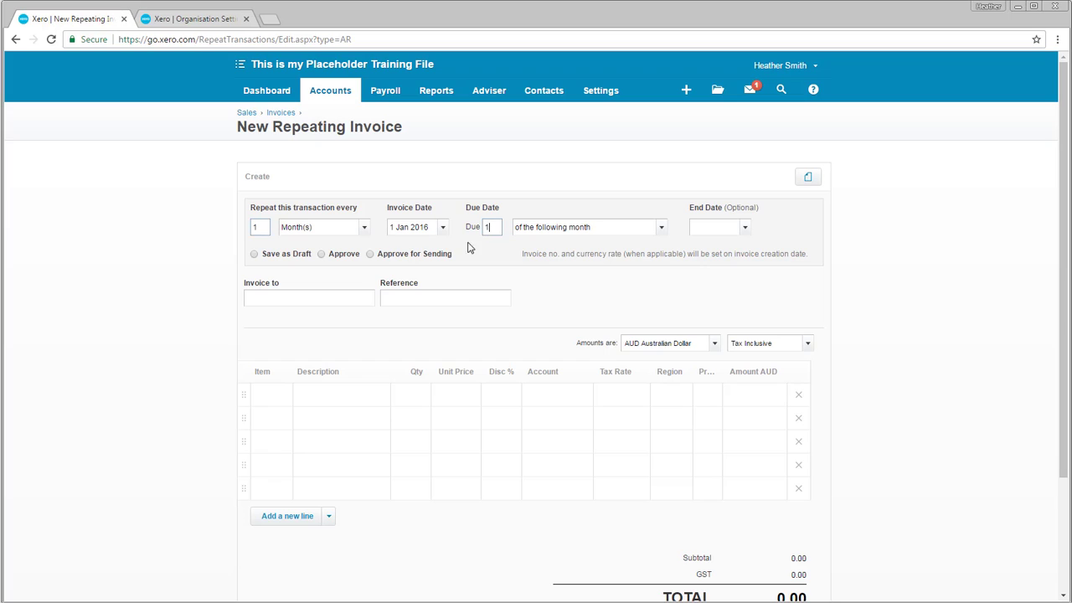
- Bill the invoice to AWESOME Business, due the 1st of the following month
left_click(308, 297)
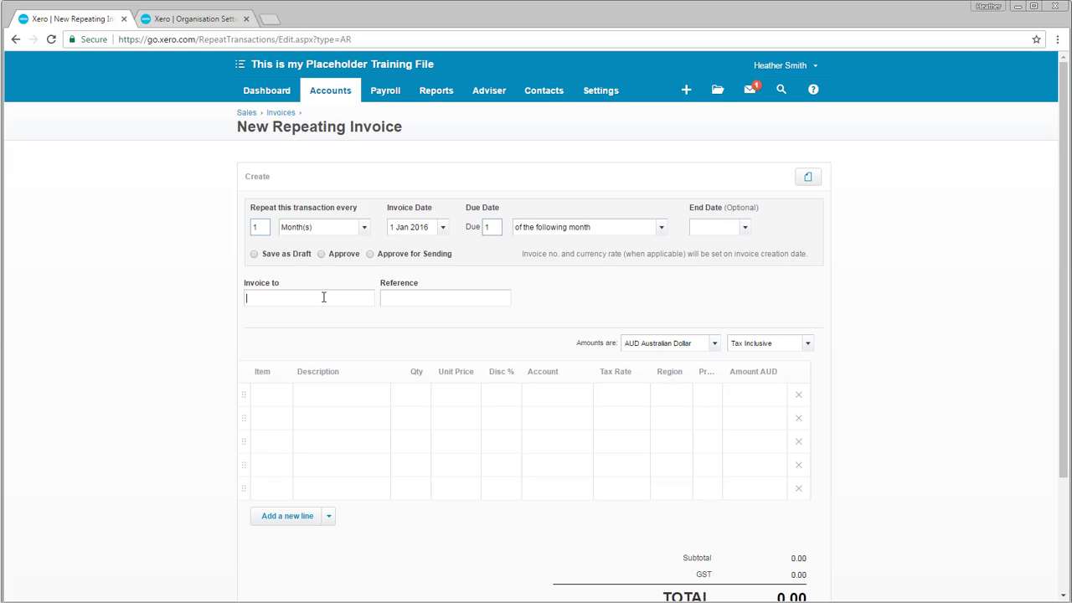
type("aw")
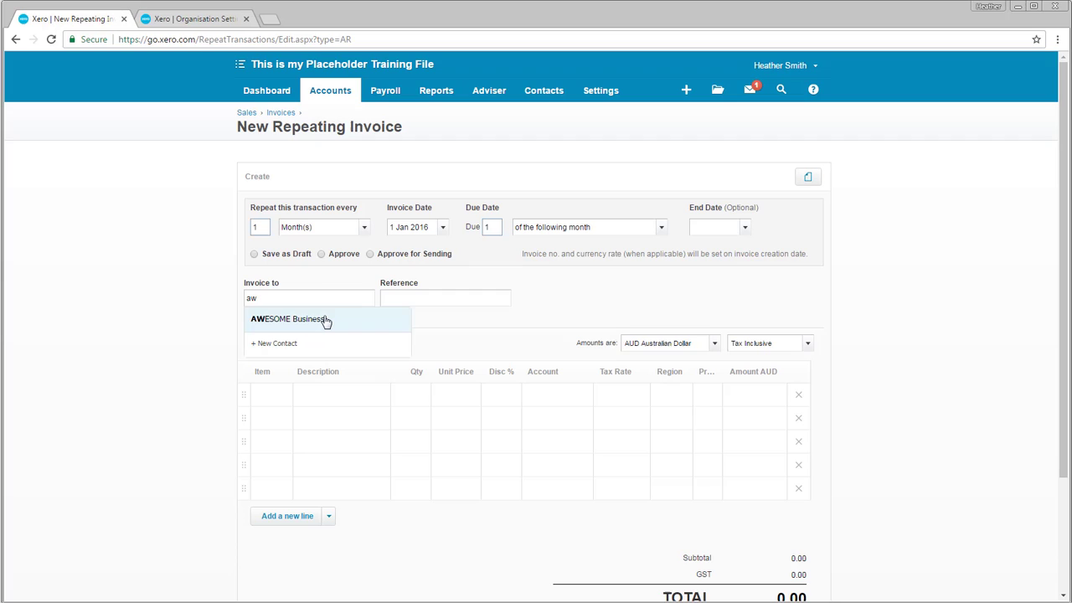
left_click(288, 318)
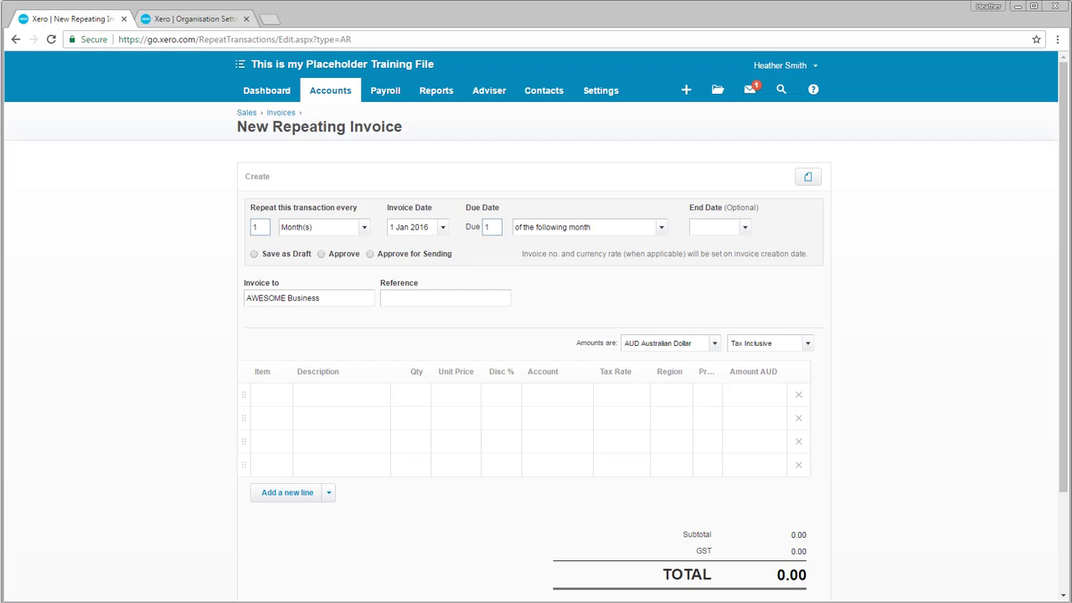
- Write 'Services for the' in the line description and insert a [Month] placeholder
left_click(341, 402)
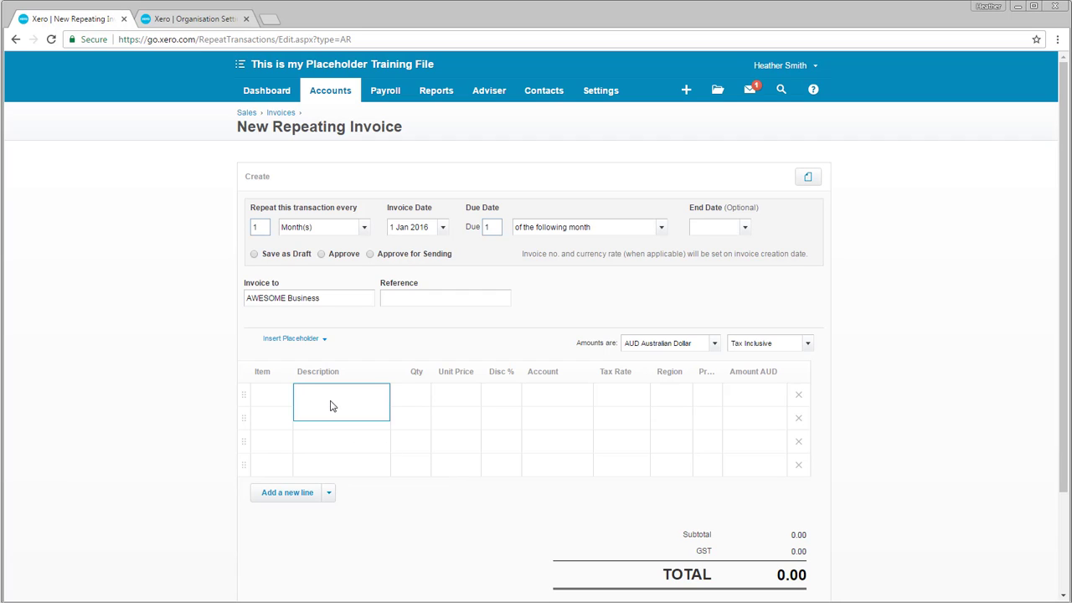
type("Se")
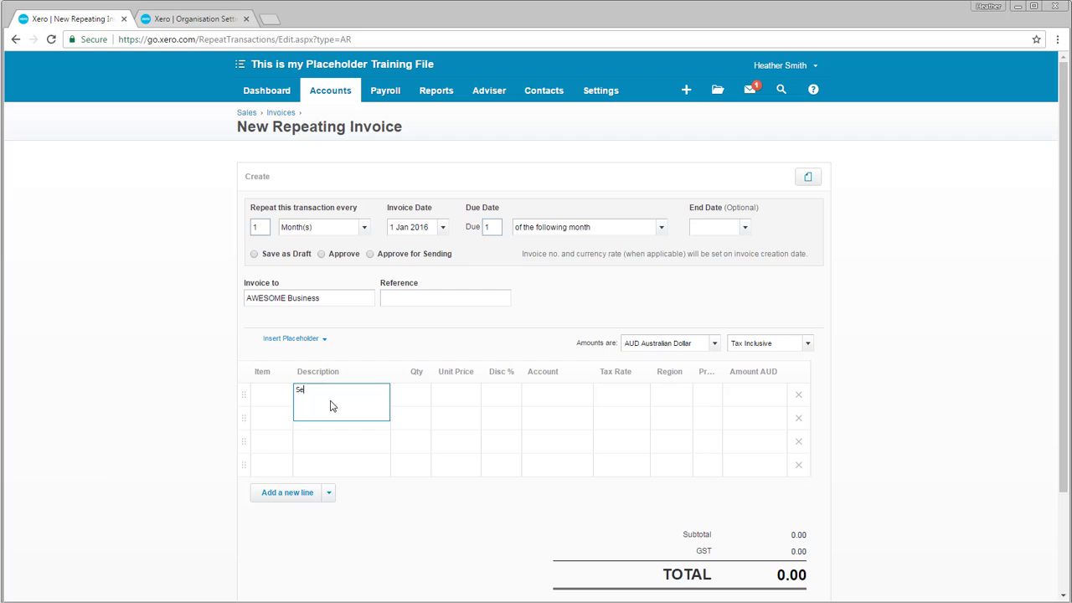
type("Services")
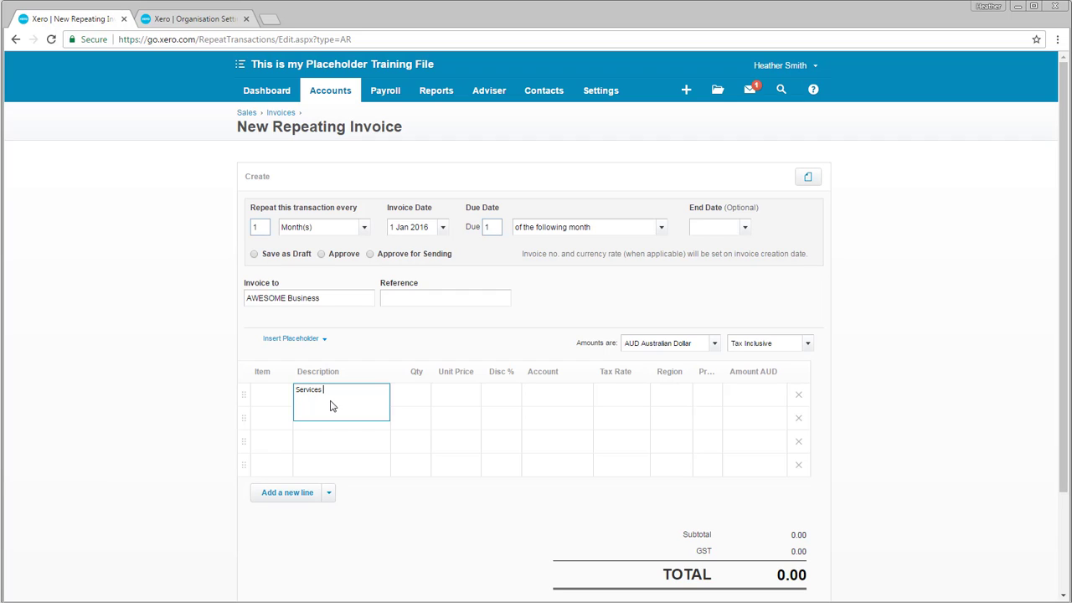
type("for the")
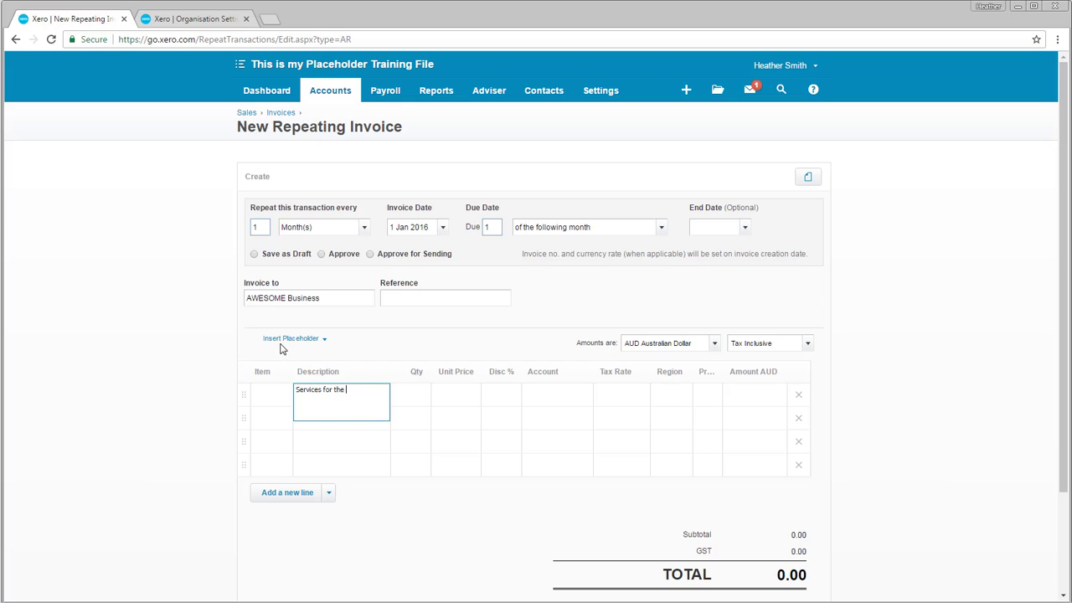
left_click(292, 338)
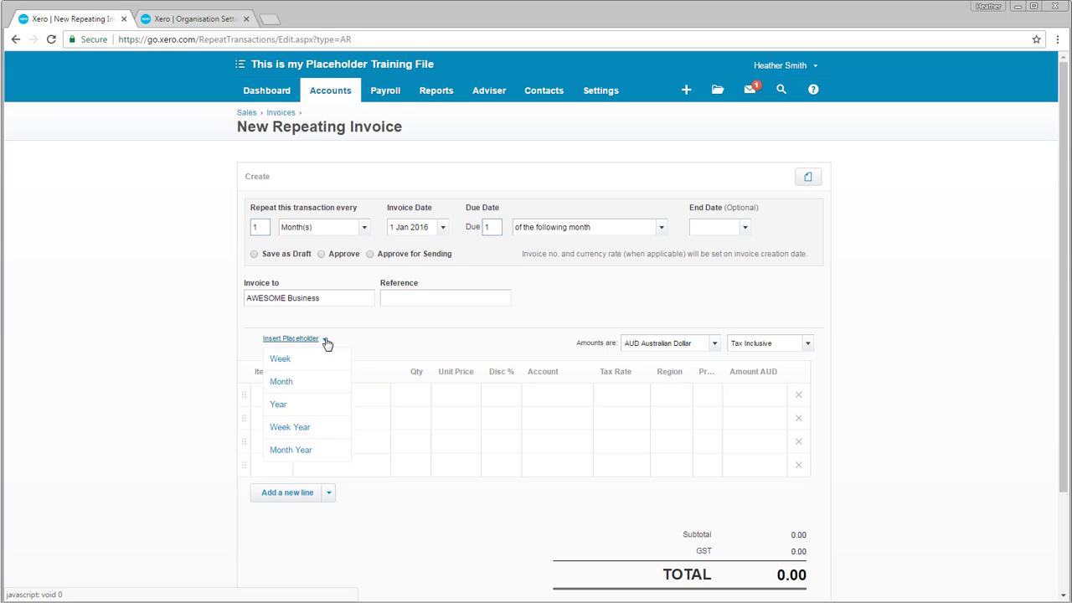
left_click(281, 381)
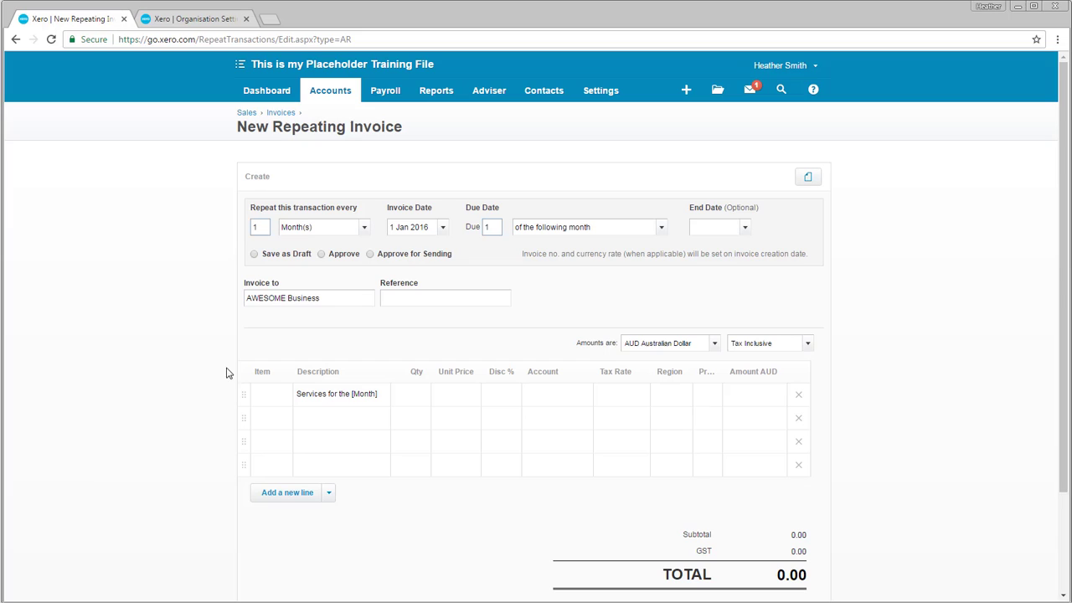
mouse_move(149, 376)
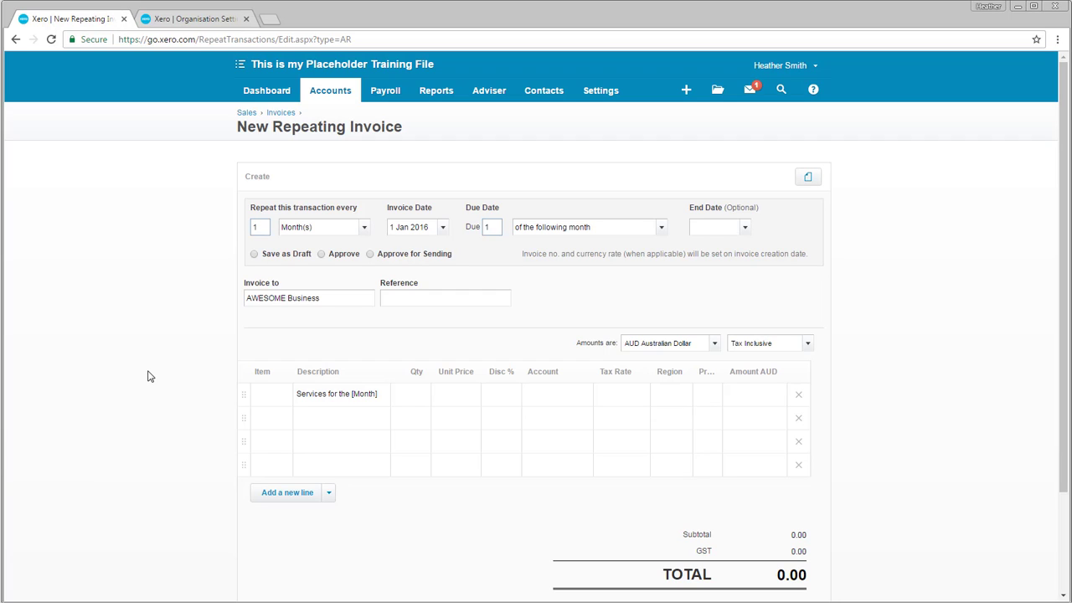
mouse_move(380, 396)
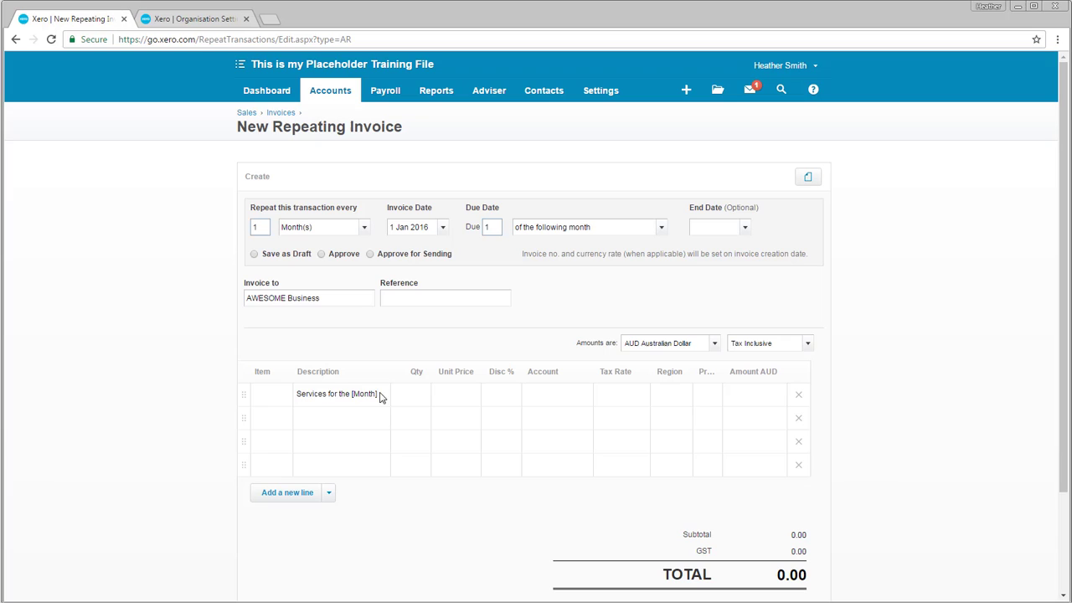
- Add [Month+1] and [Month+2] placeholders and reword the description to 'month of'
left_click(339, 393)
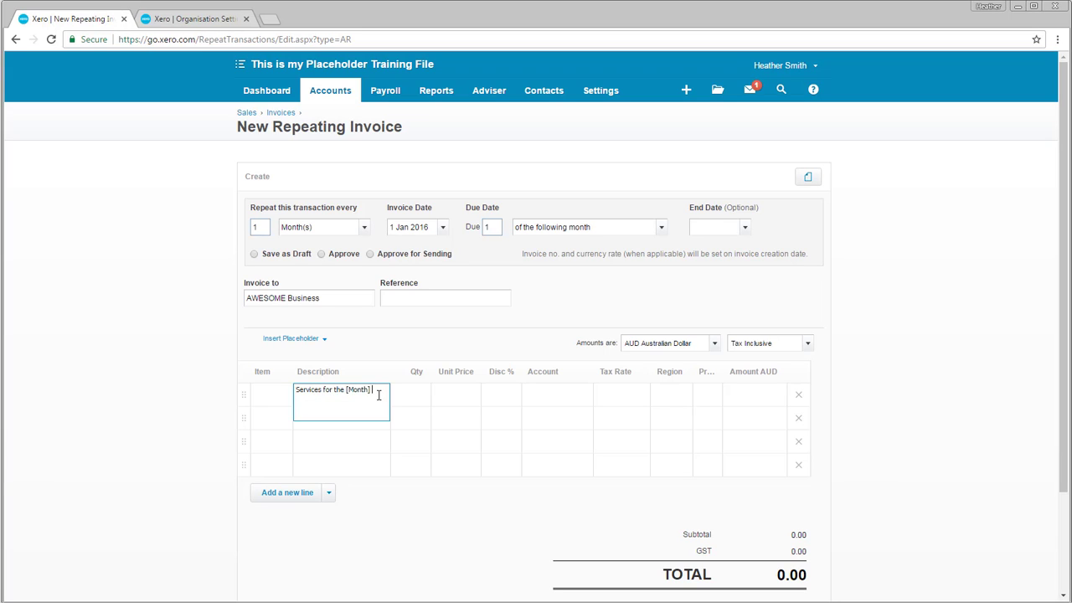
mouse_move(346, 344)
type(",")
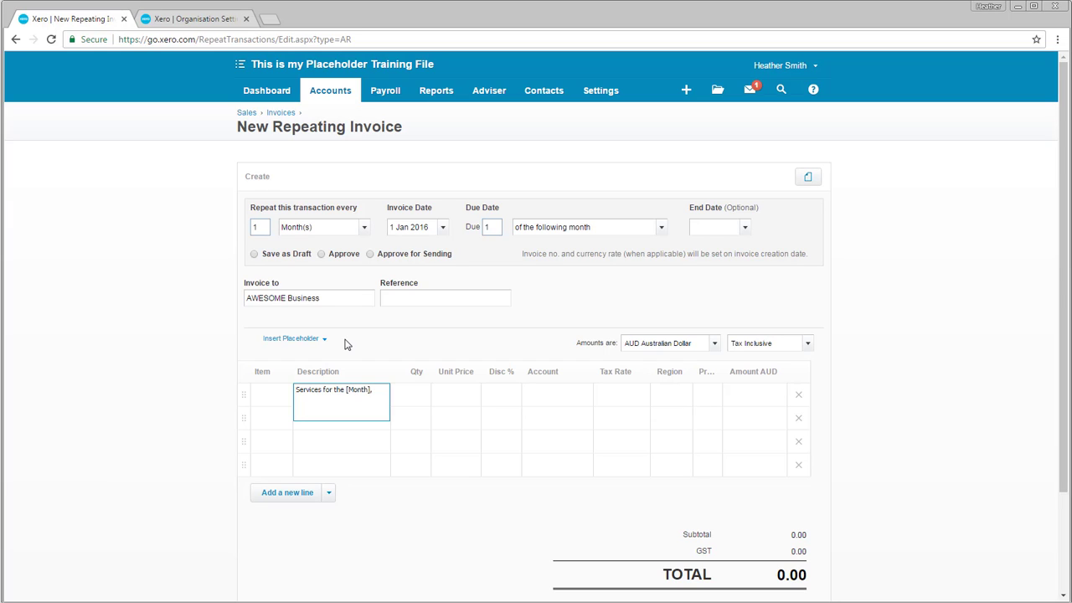
mouse_move(326, 346)
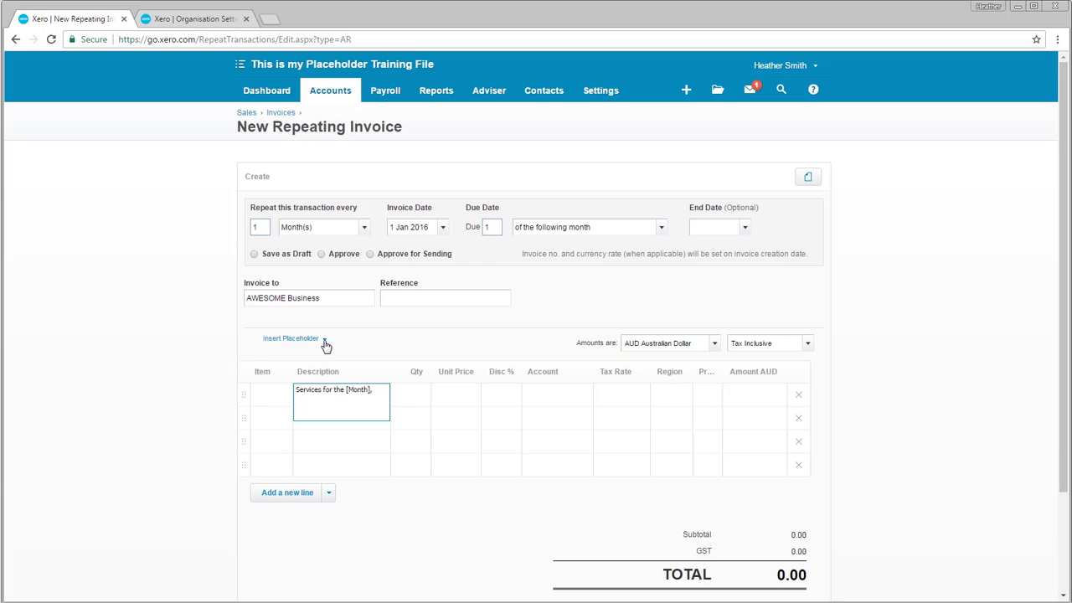
left_click(291, 337)
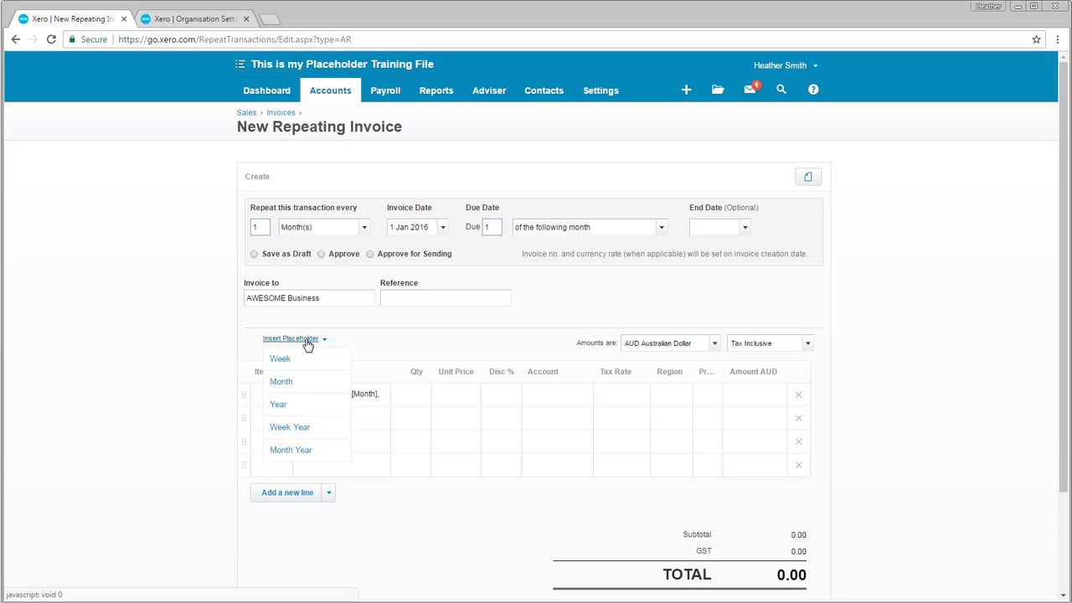
left_click(281, 381)
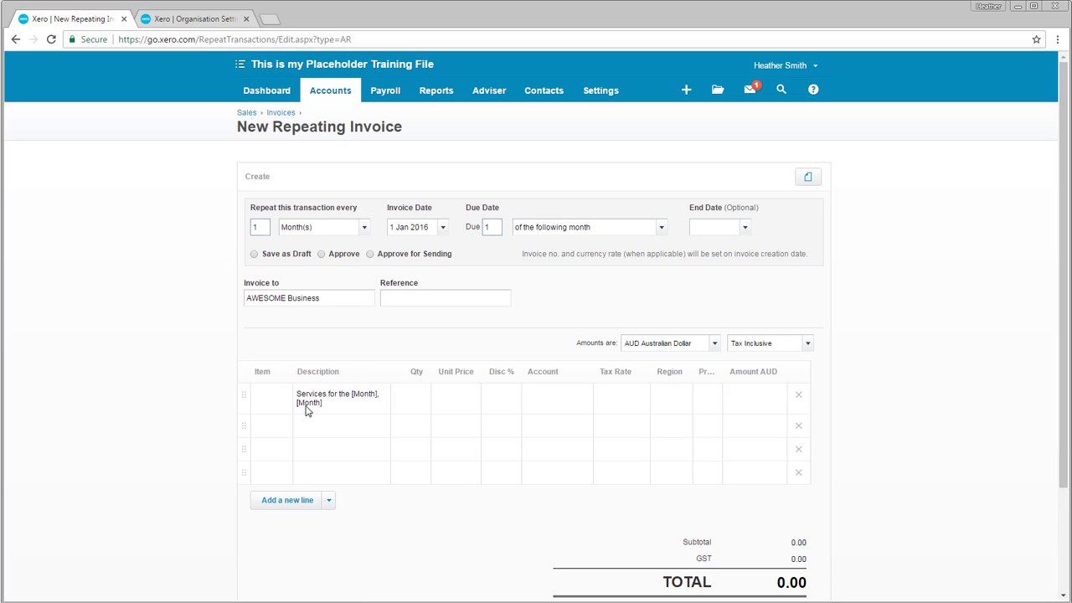
left_click(340, 401)
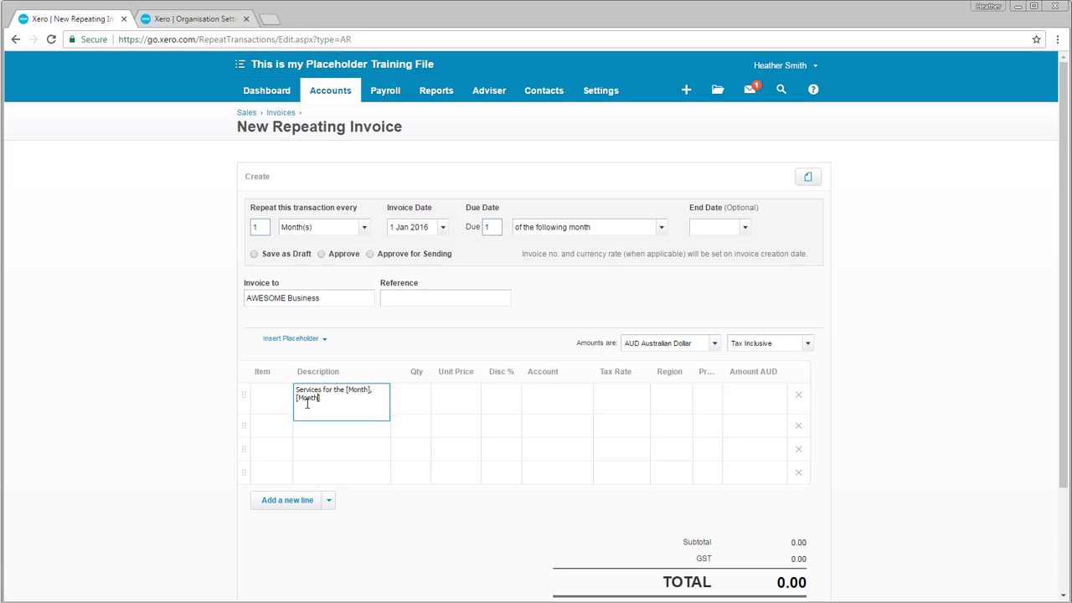
type("+1")
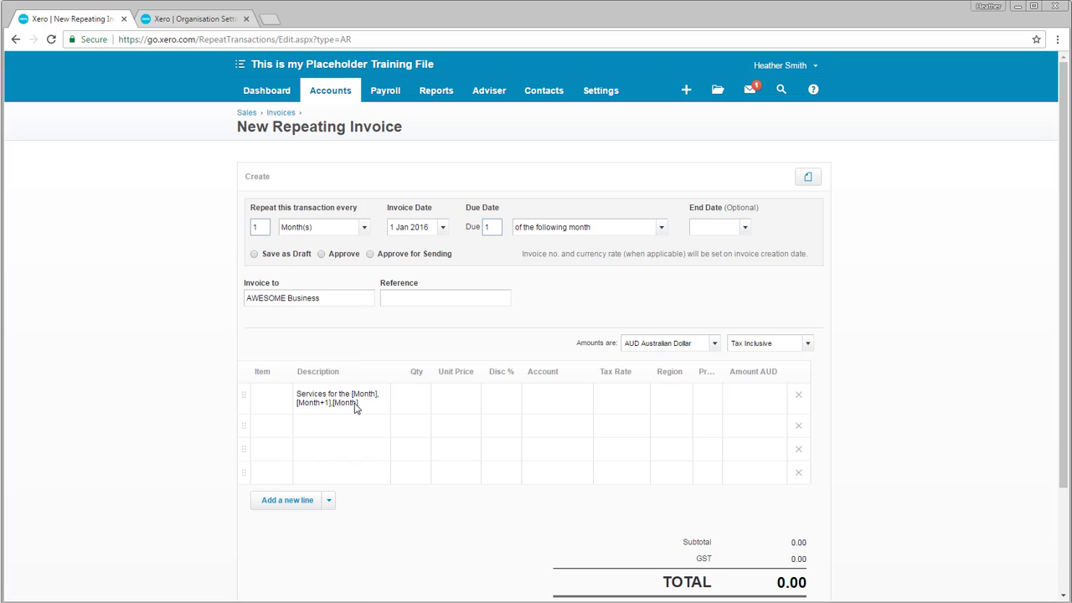
left_click(339, 400)
type("+2")
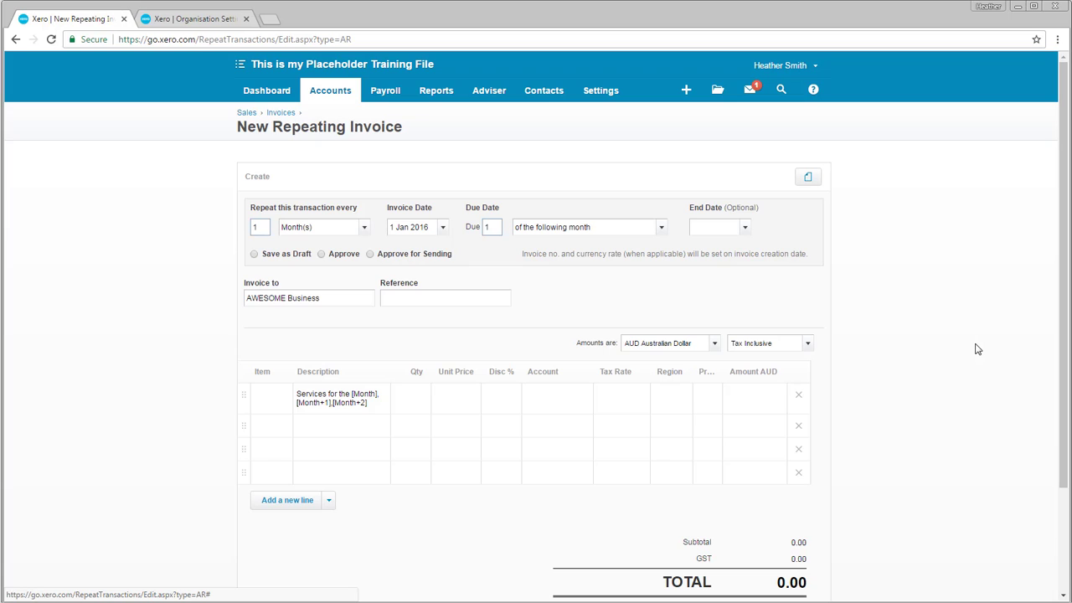
mouse_move(199, 430)
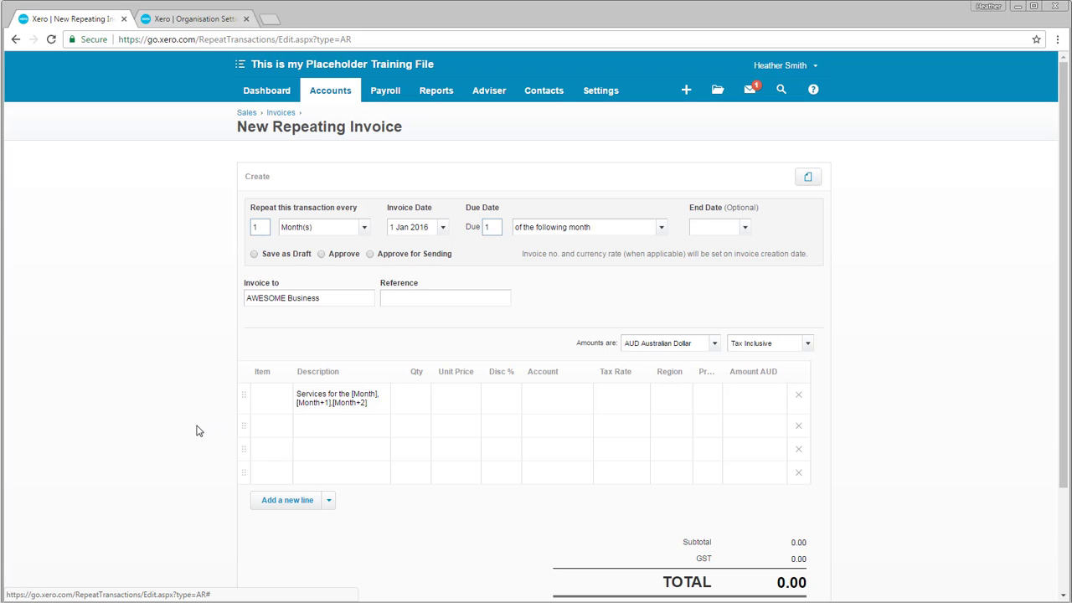
left_click(339, 397)
type(" month of")
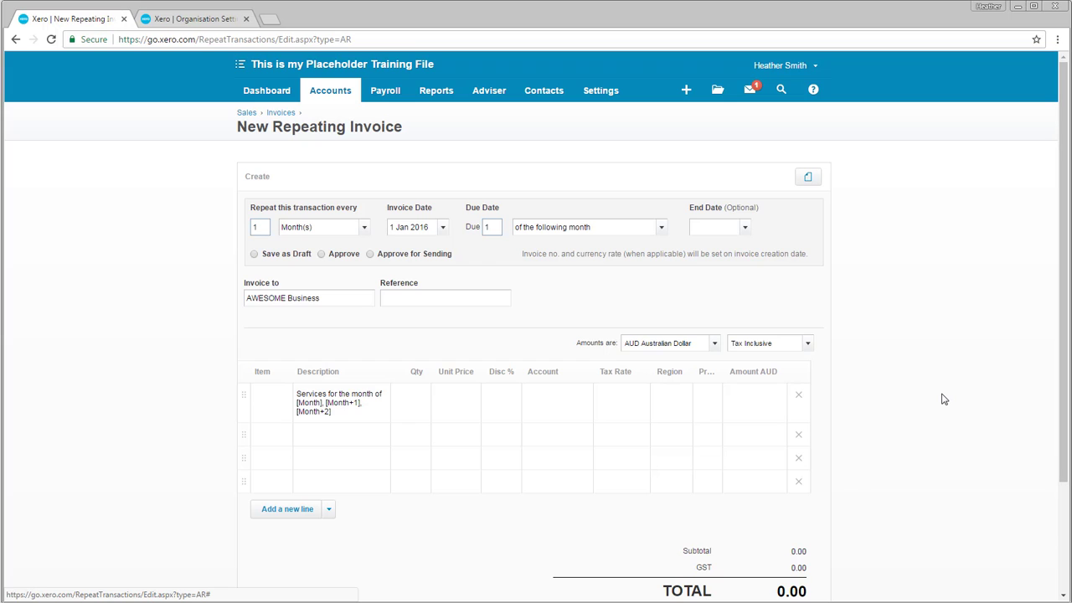
- Charge 1 × 500.00 to 200 - Sales with GST and choose Approve
left_click(410, 394)
type("500")
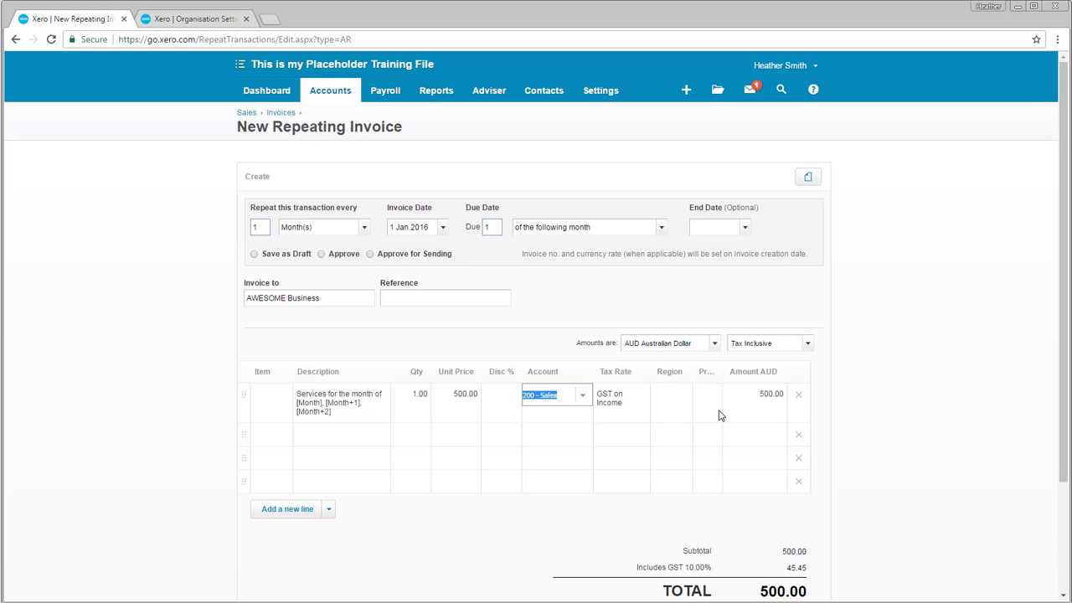
left_click(321, 254)
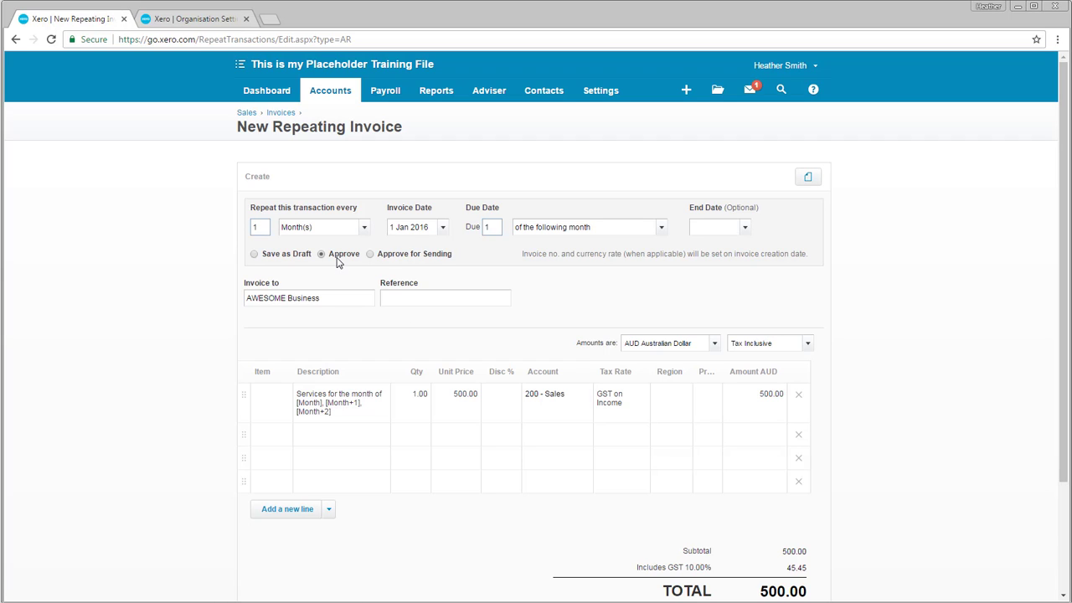
scroll("down", 3)
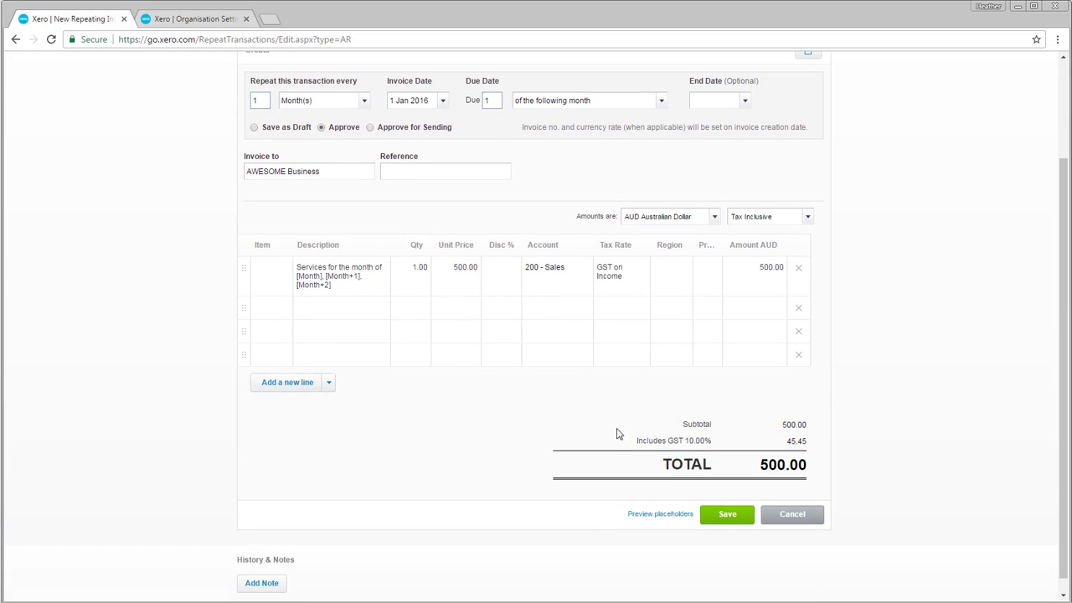
mouse_move(726, 514)
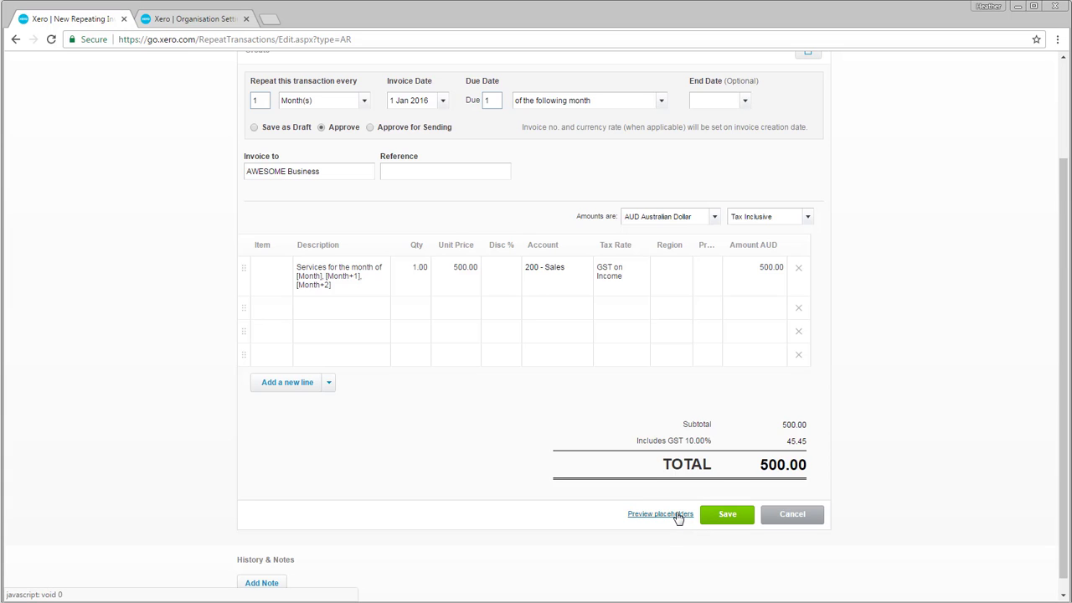
left_click(659, 513)
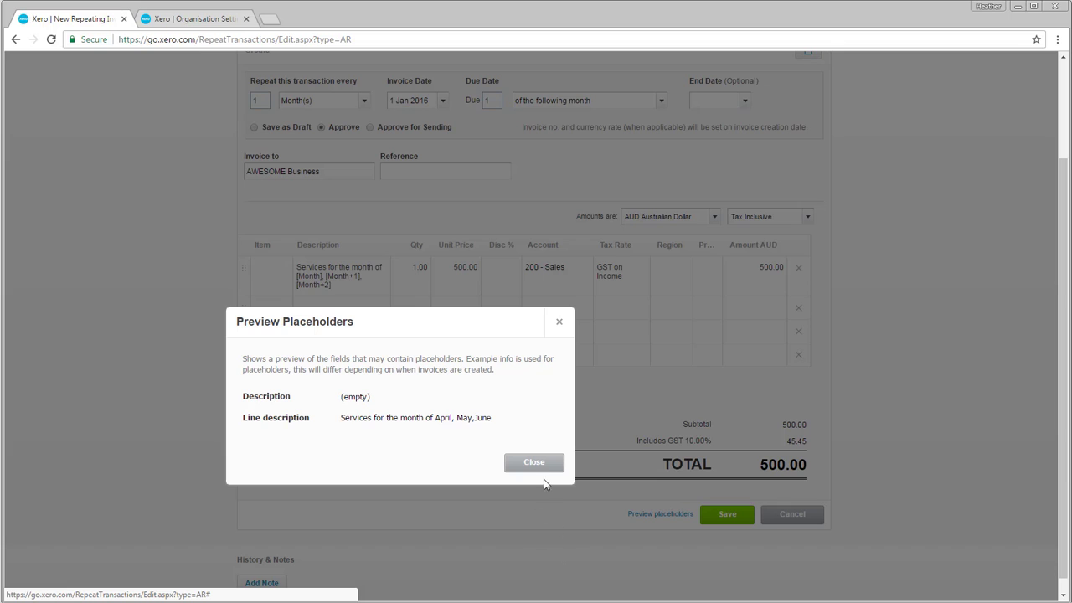
left_click(534, 462)
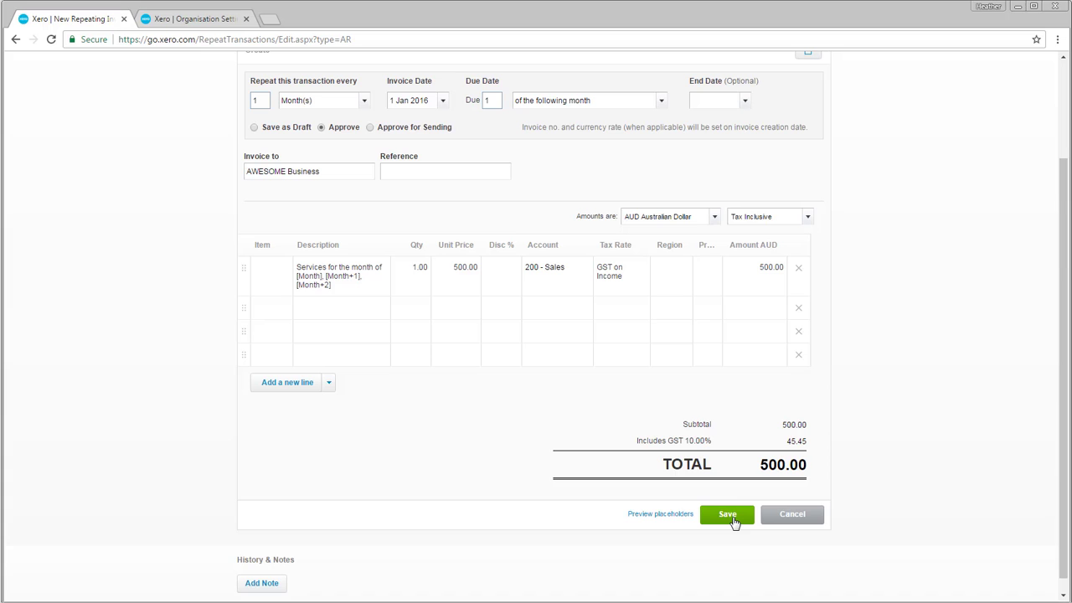
- Save the repeating invoice and open INV-0008 from Awaiting Payment, sorted oldest first
left_click(727, 513)
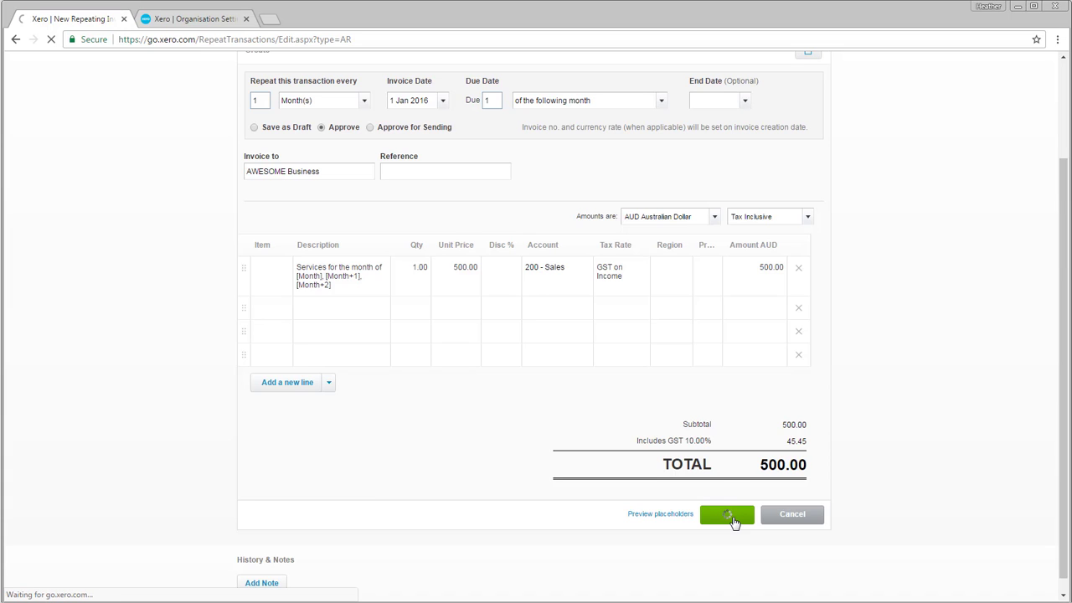
left_click(727, 514)
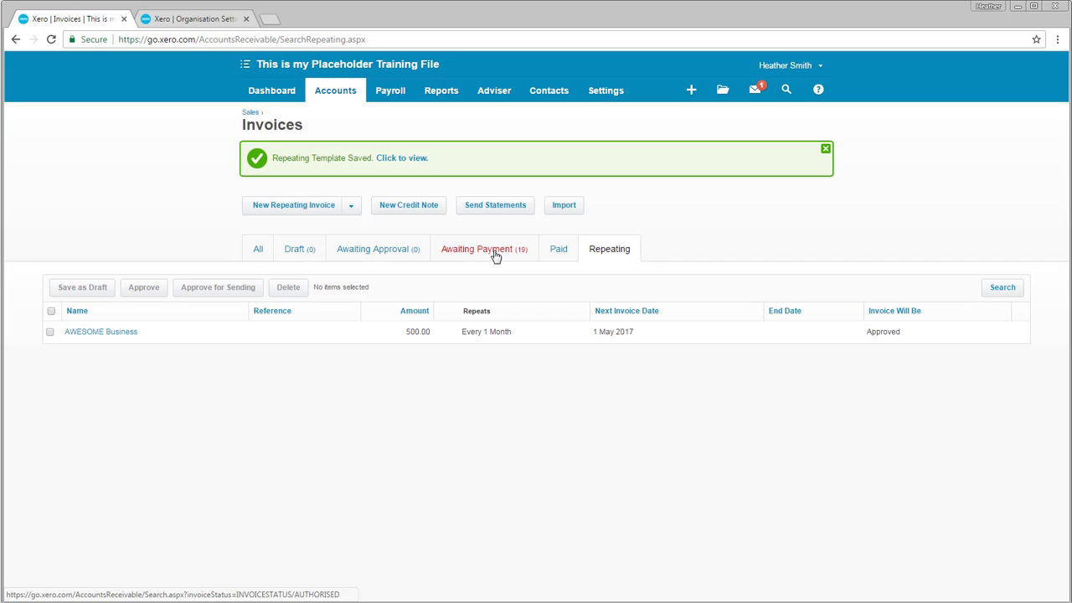
left_click(484, 248)
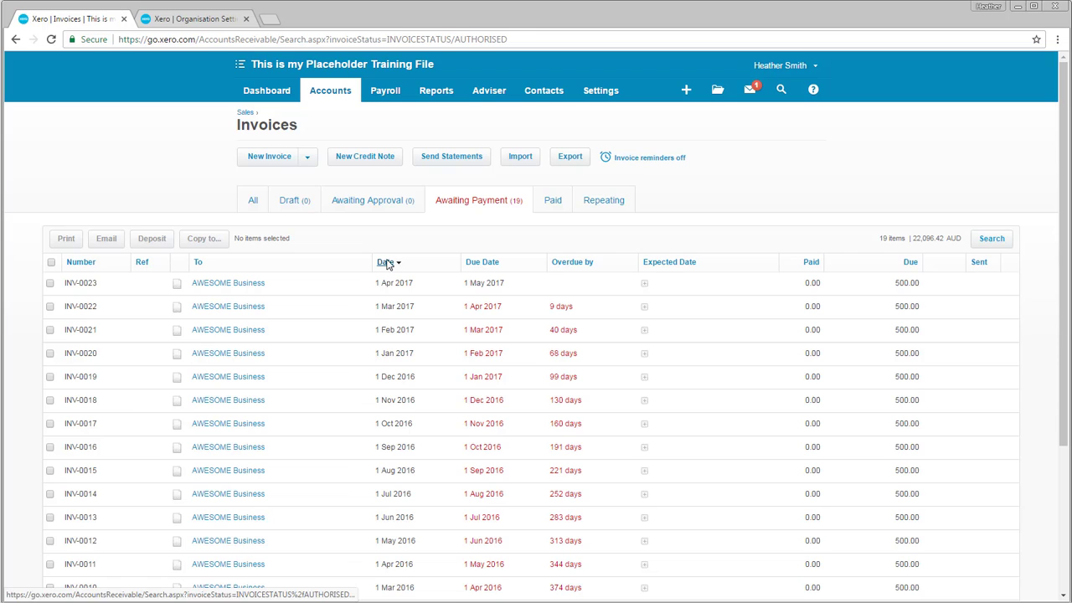
left_click(384, 261)
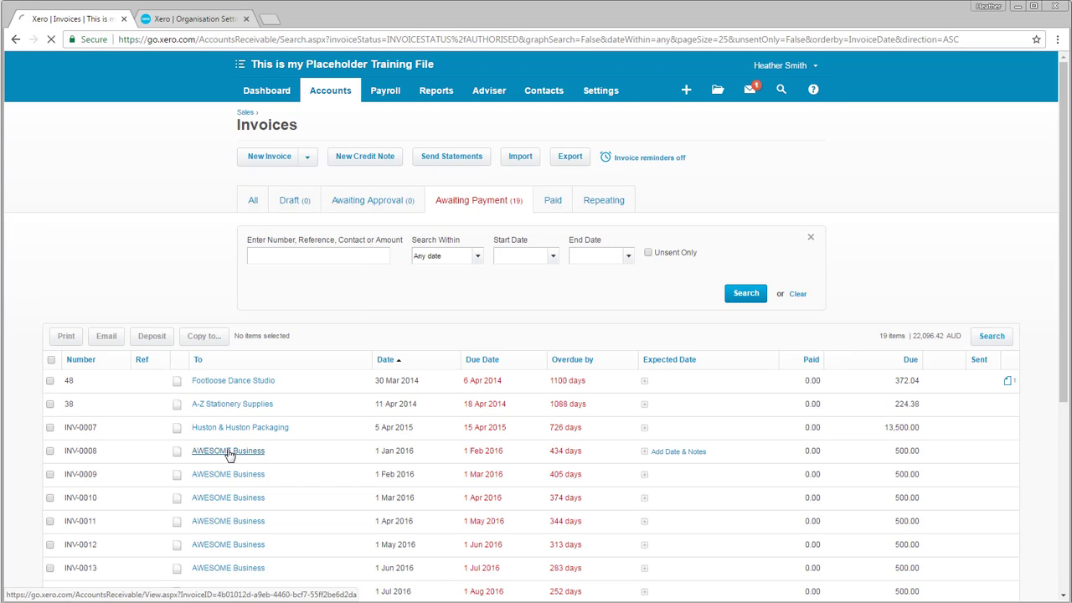
left_click(228, 450)
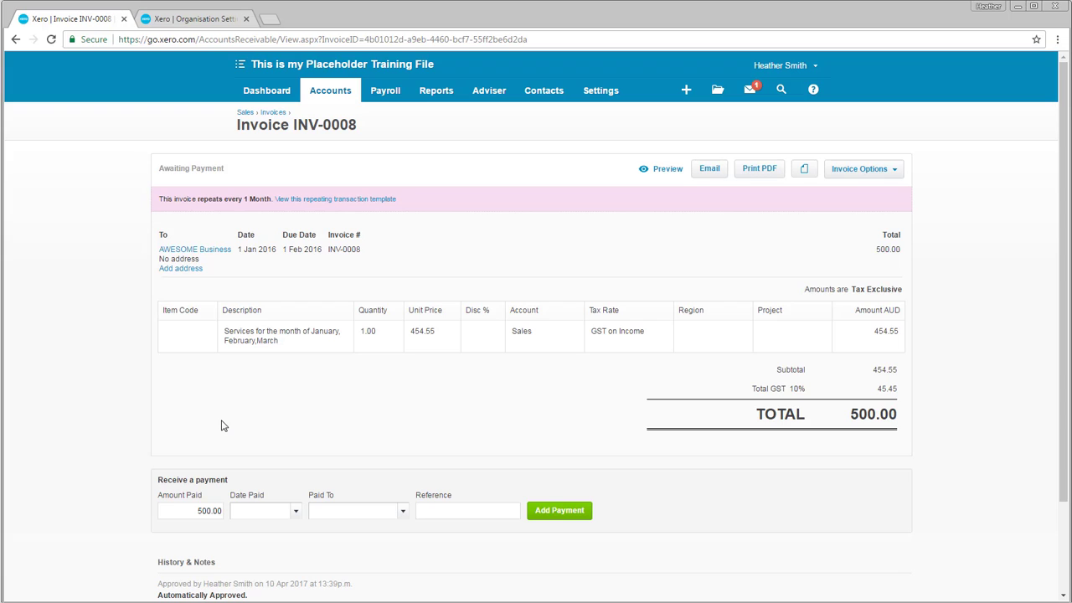